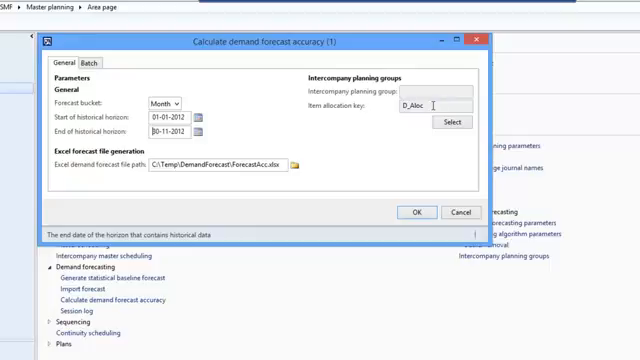
mouse_move(416, 228)
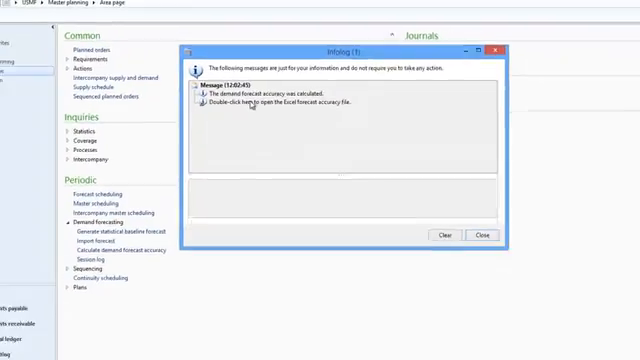
Open the generated forecast accuracy workbook from the Infolog and switch to its Chart sheet
double_click(280, 104)
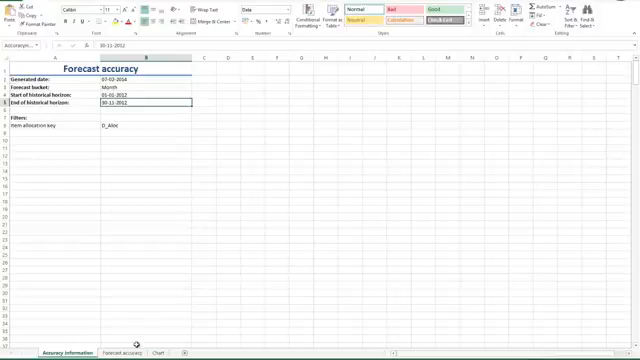
click(120, 352)
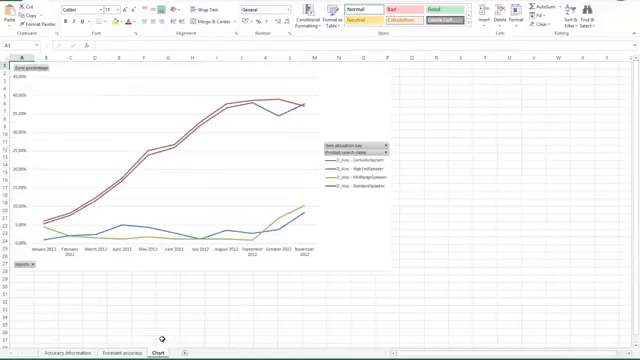
mouse_move(178, 140)
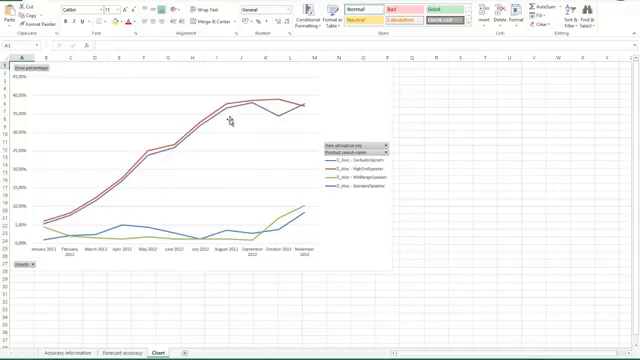
mouse_move(284, 122)
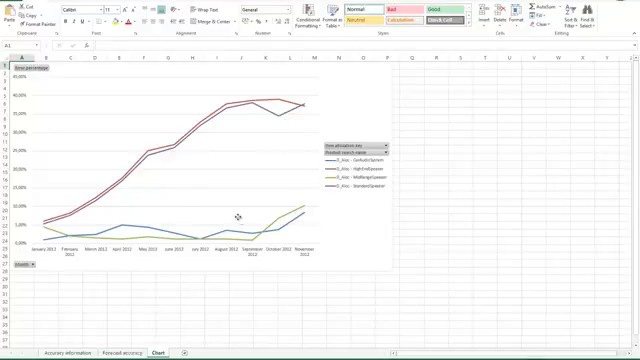
Show the PivotChart Fields pane and browse its fields such as item allocation key
click(236, 216)
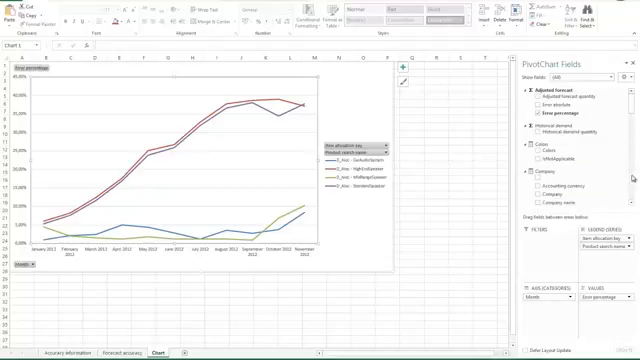
scroll(down, 3)
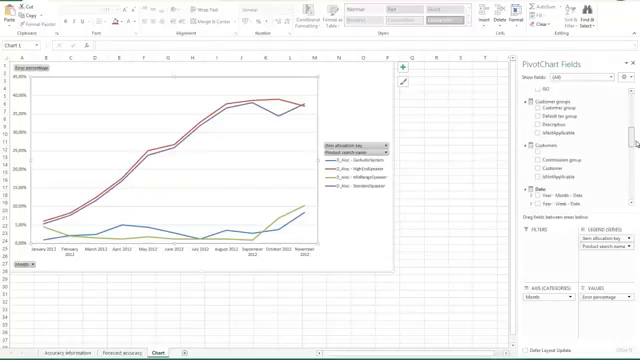
scroll(down, 3)
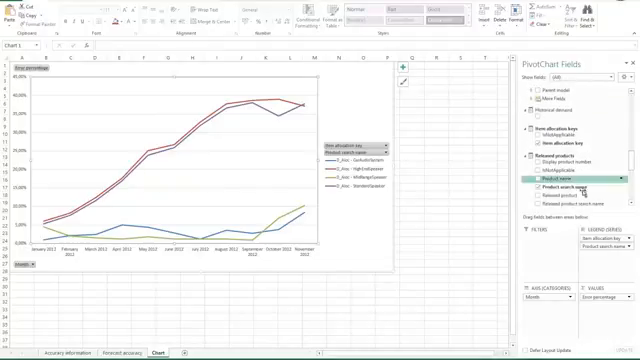